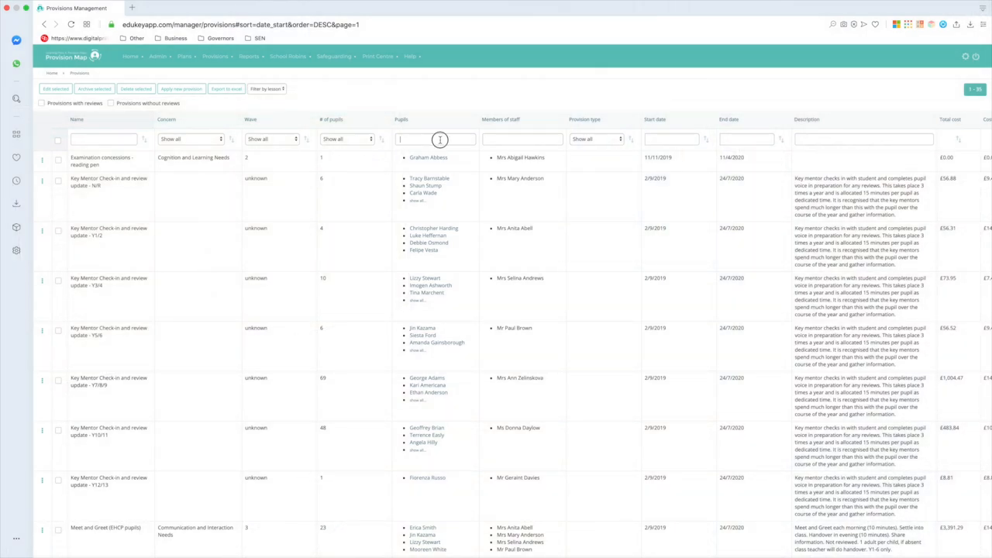
type("graham")
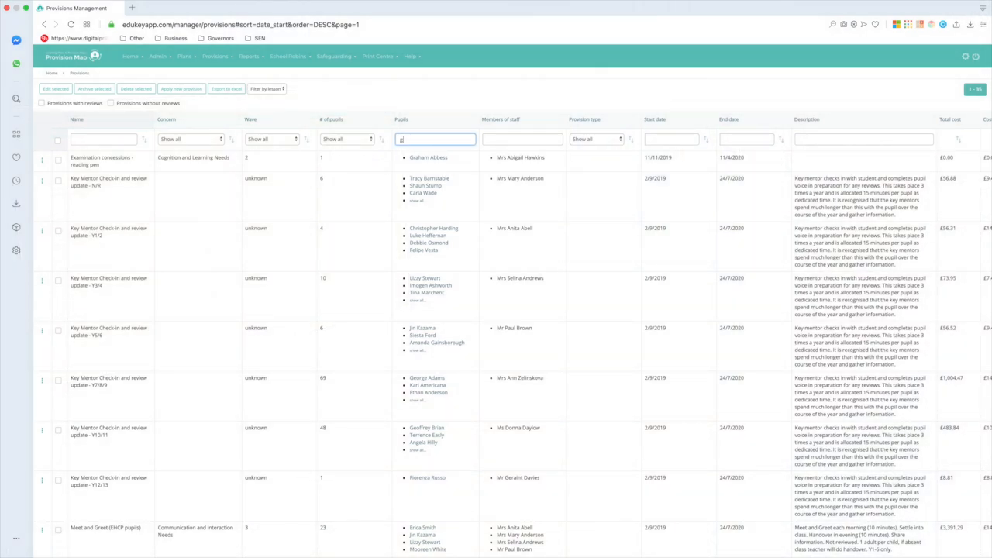
type("graham")
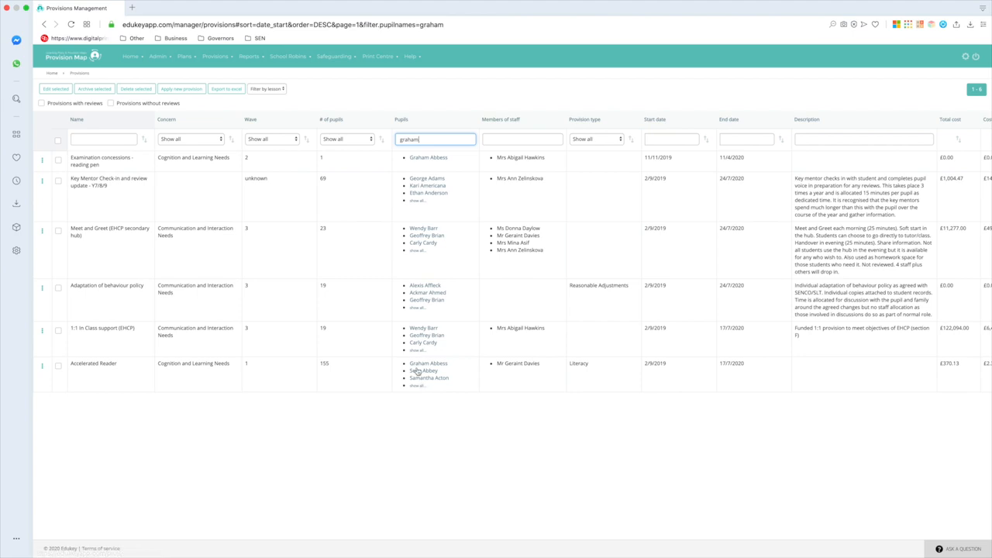
mouse_move(424, 370)
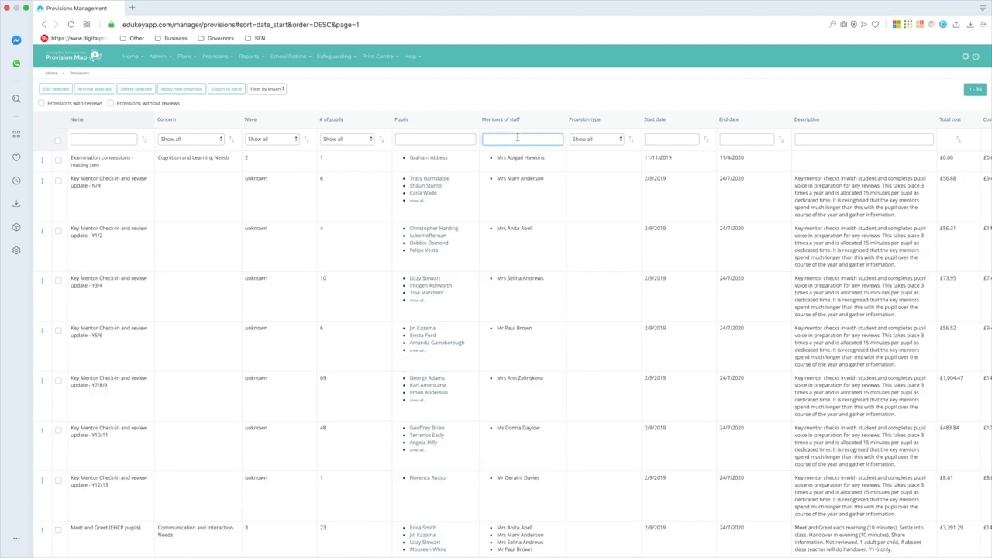
type("Abigail")
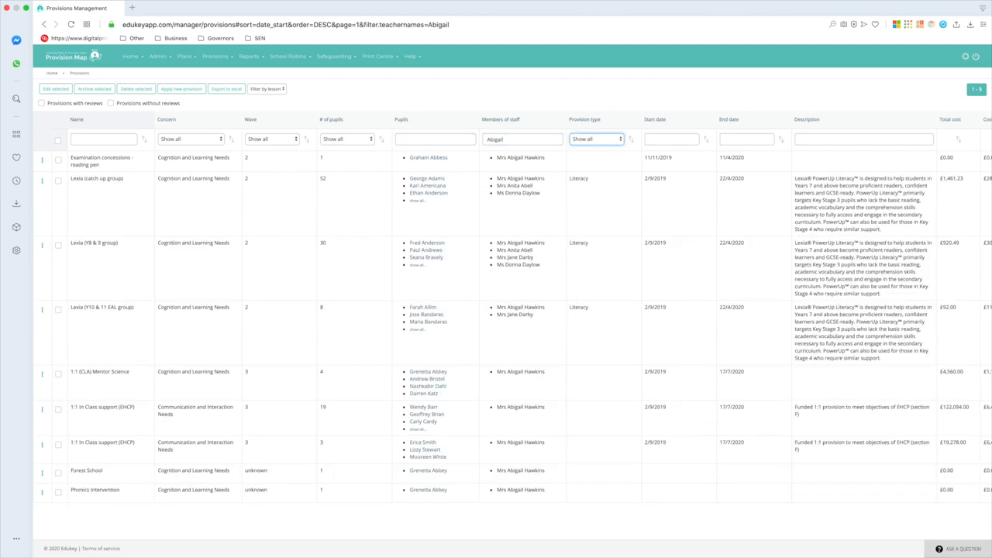
mouse_move(501, 514)
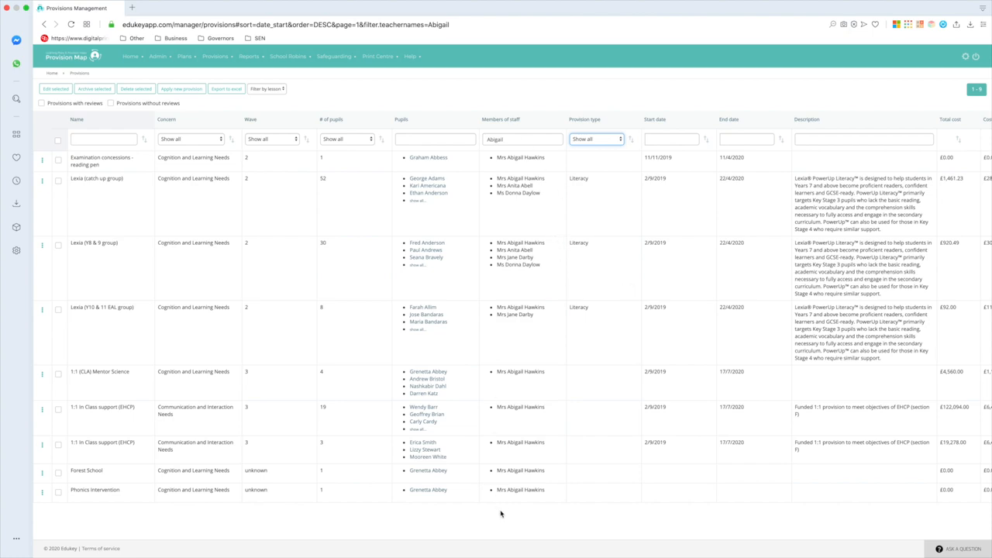